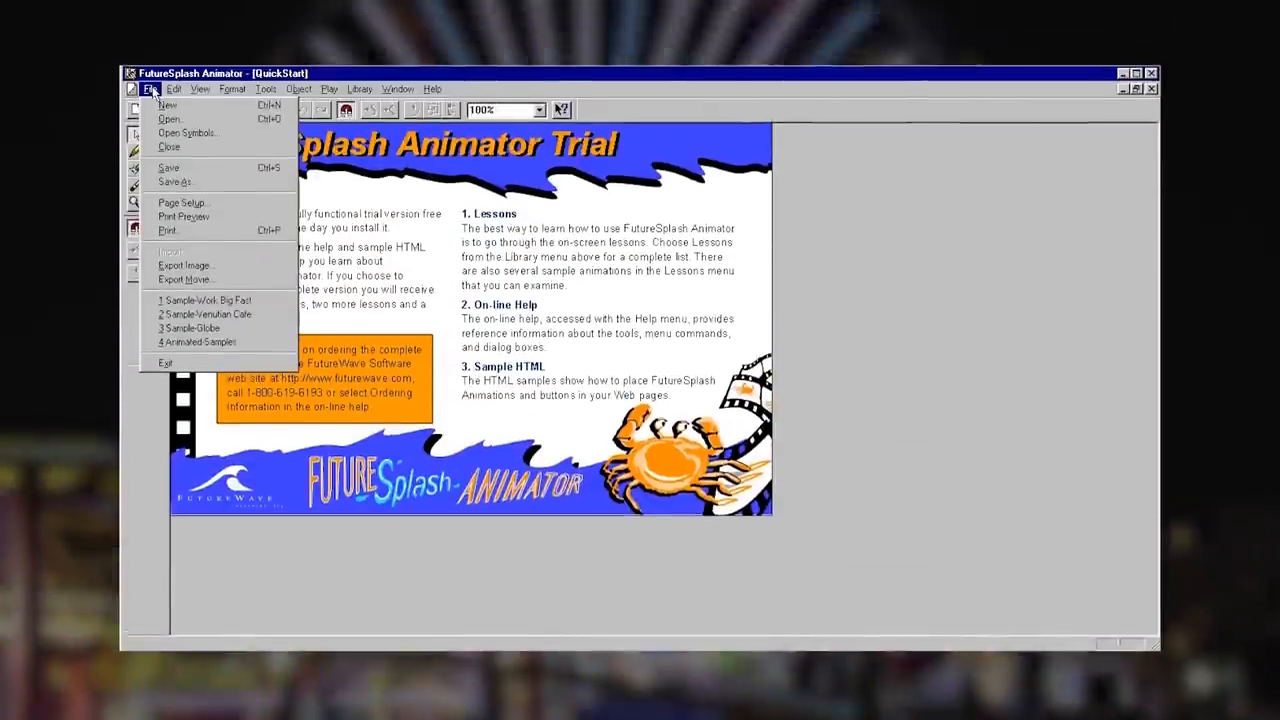
- Open the '1 Drawing' lesson file from the Lessons folder
left_click(170, 118)
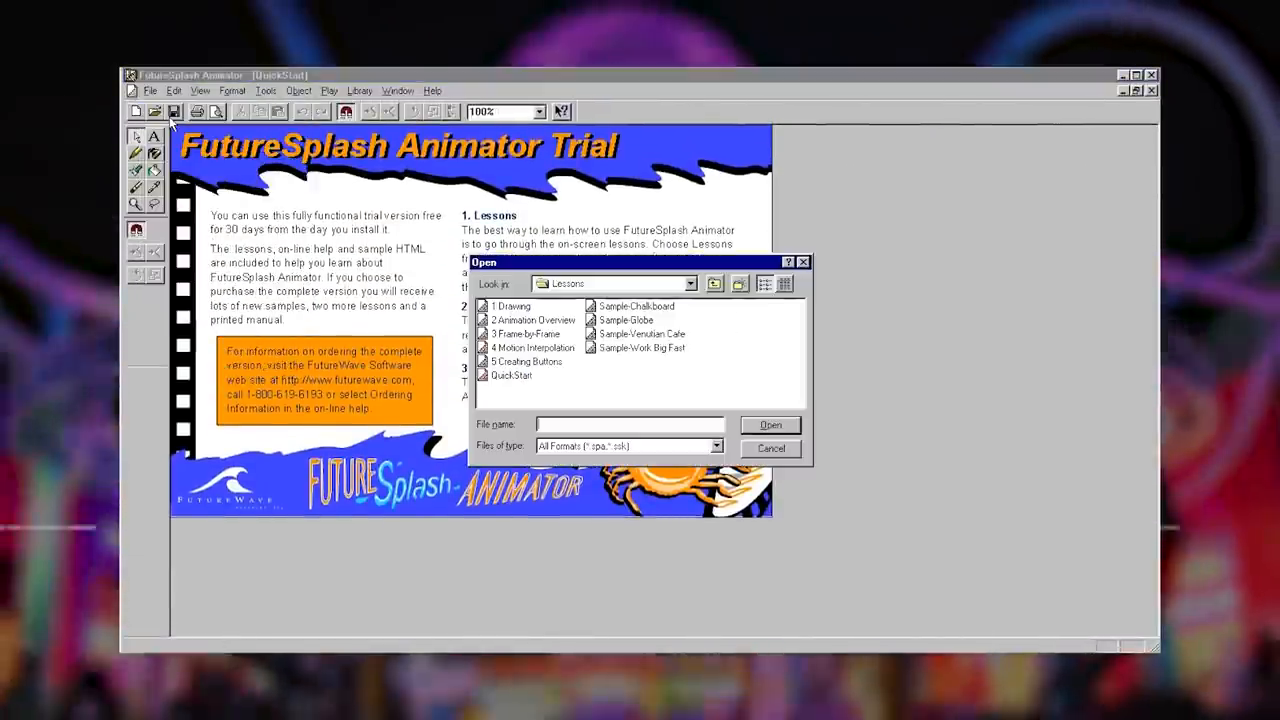
left_click(512, 304)
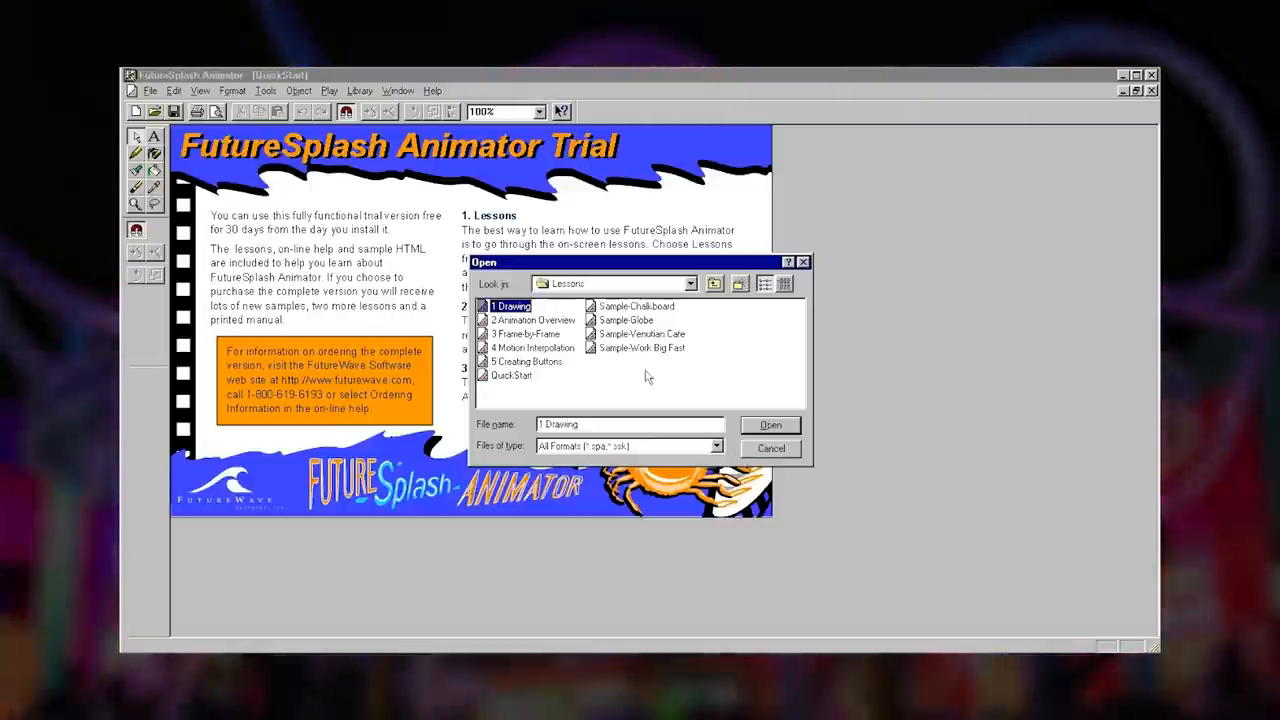
left_click(770, 424)
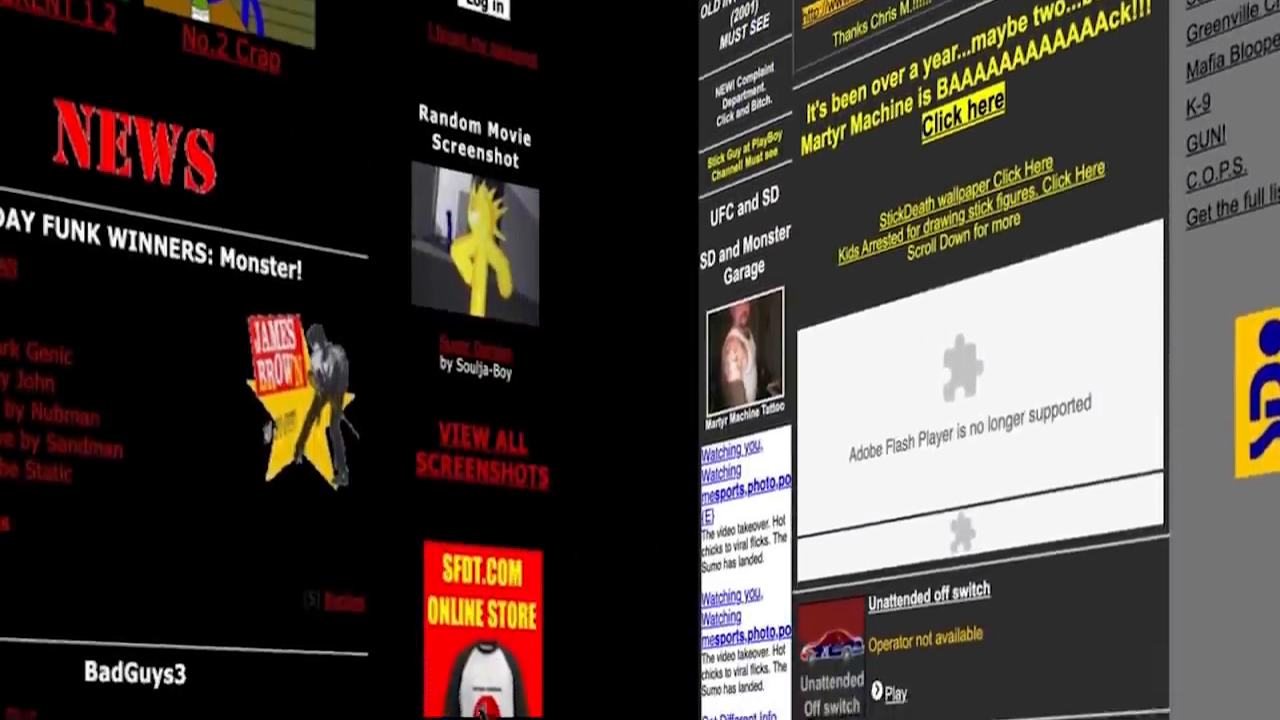
scroll("down", 3)
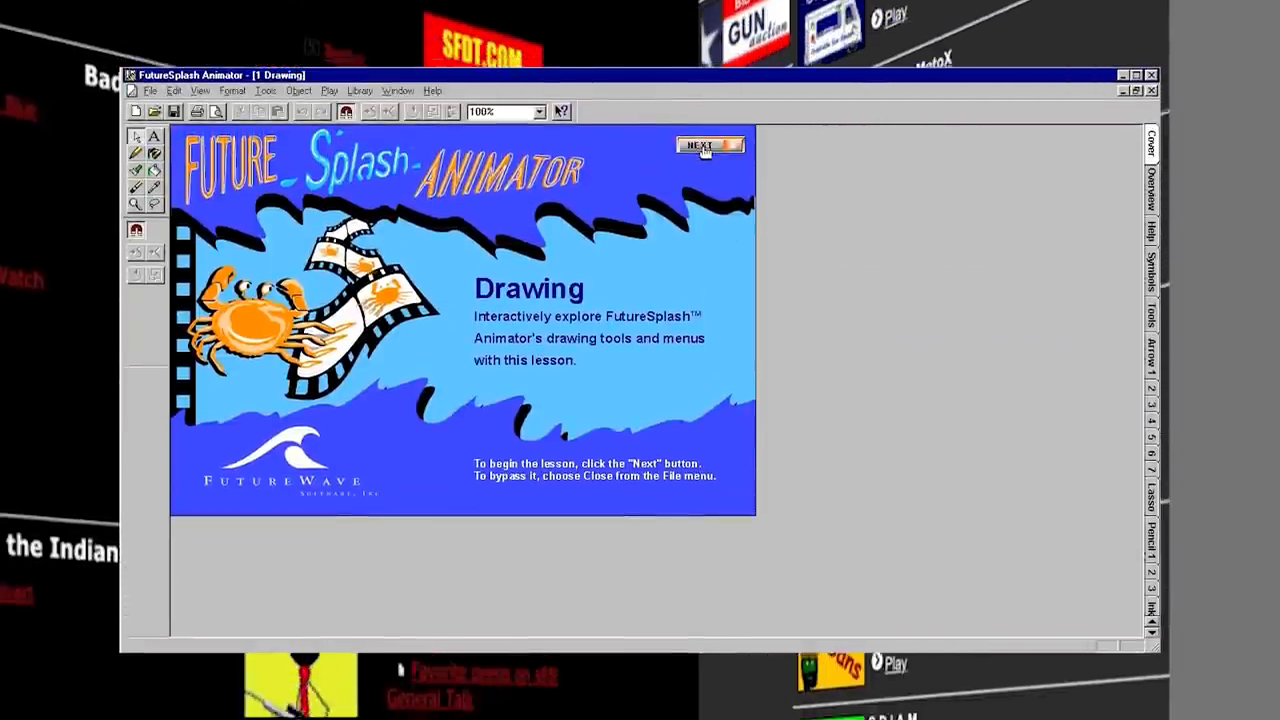
- Advance the Drawing lesson through its Help and Symbols pages, then browse to the Sample HTML folders
left_click(710, 144)
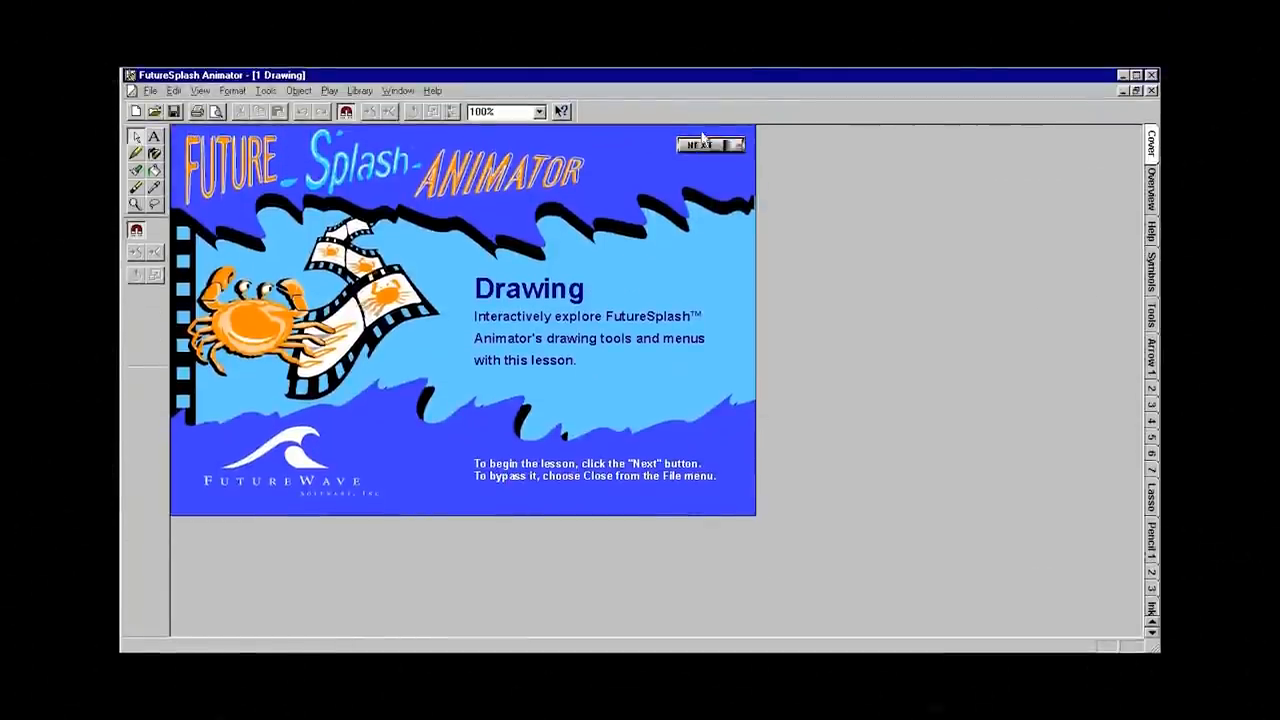
left_click(704, 144)
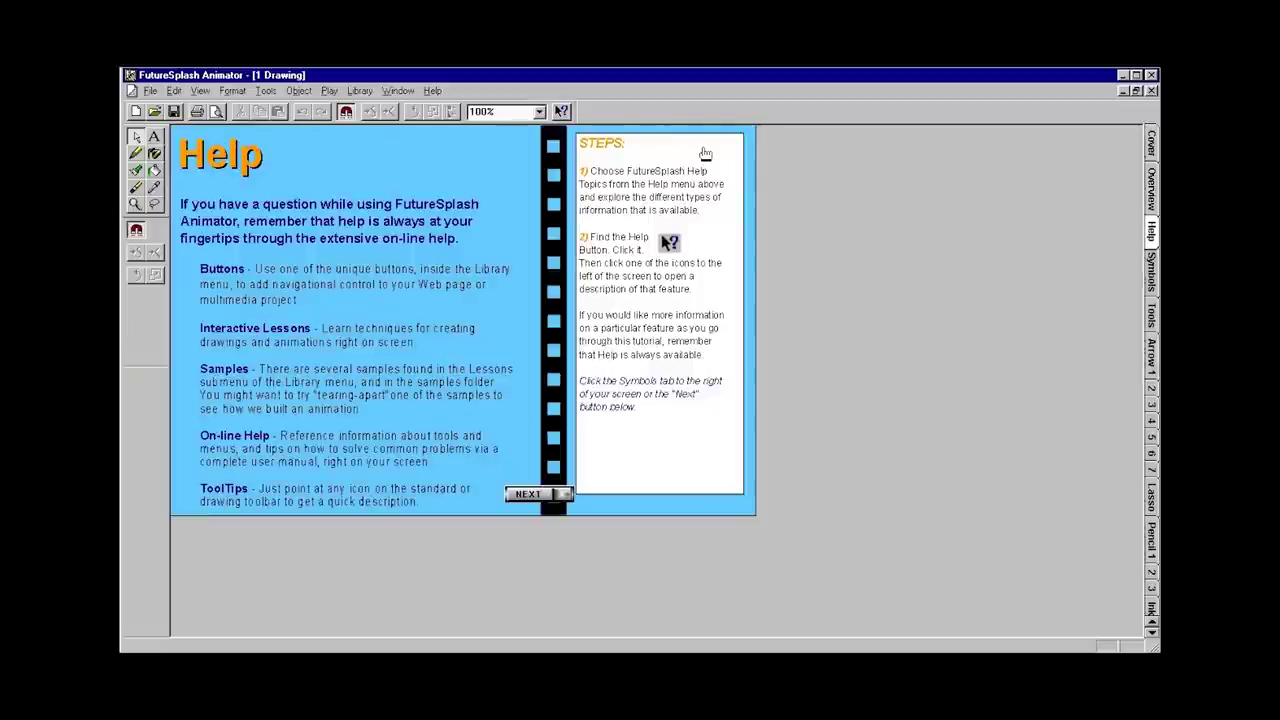
left_click(528, 494)
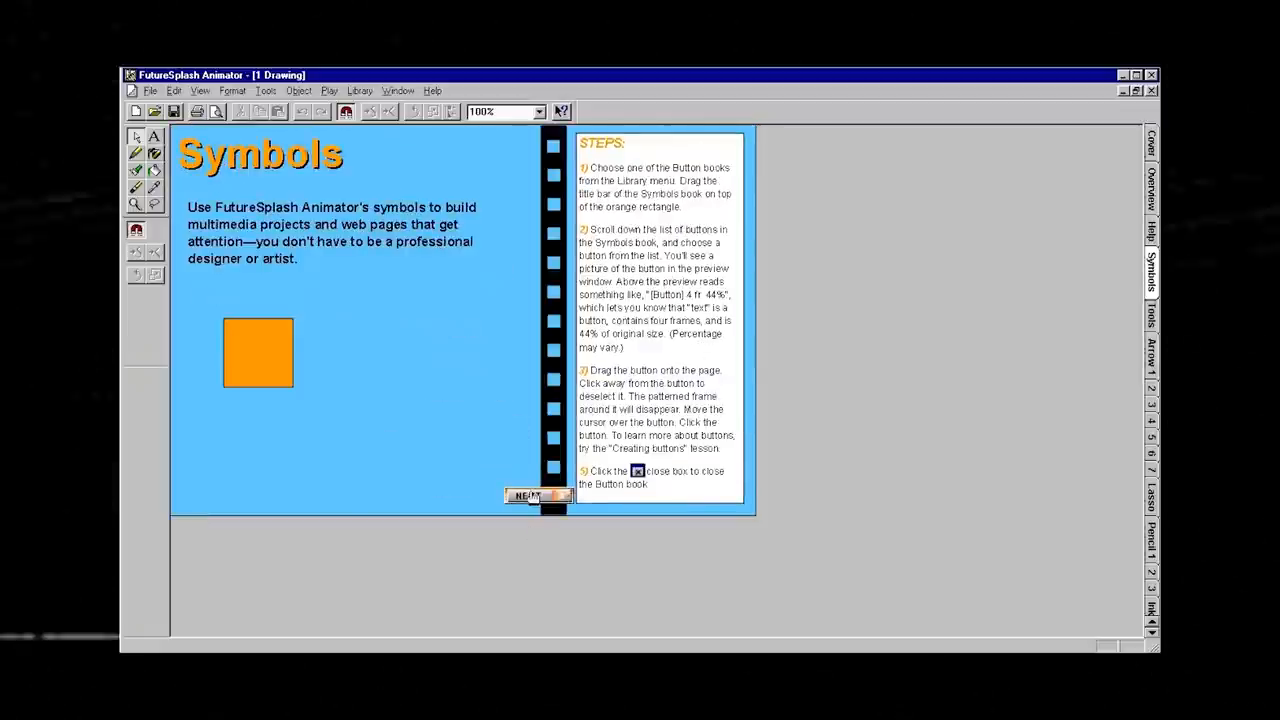
left_click(528, 496)
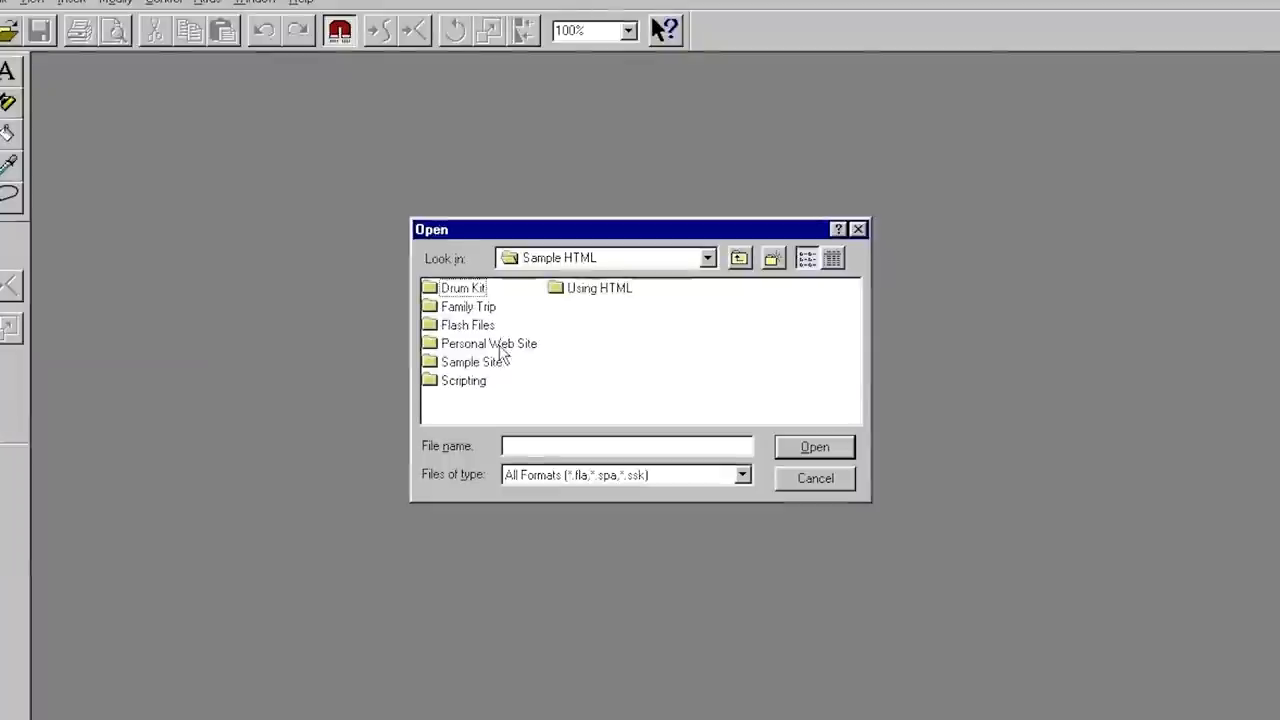
left_click(472, 360)
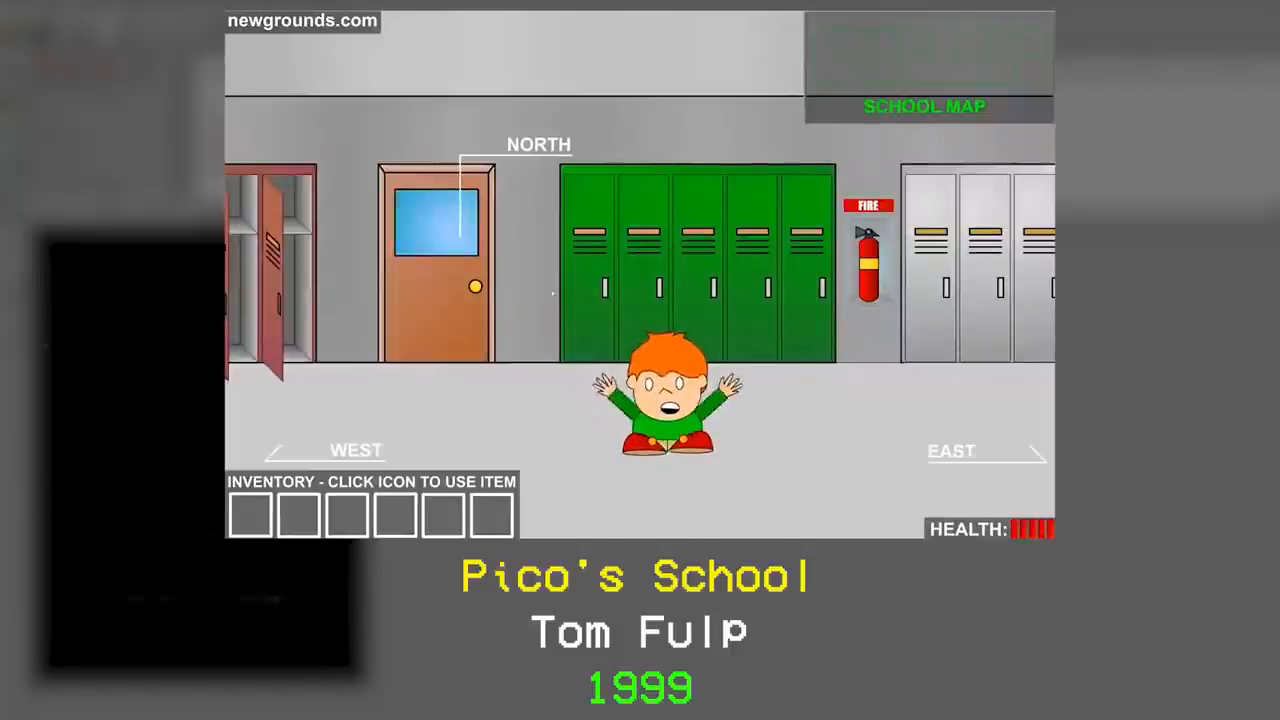
mouse_move(868, 260)
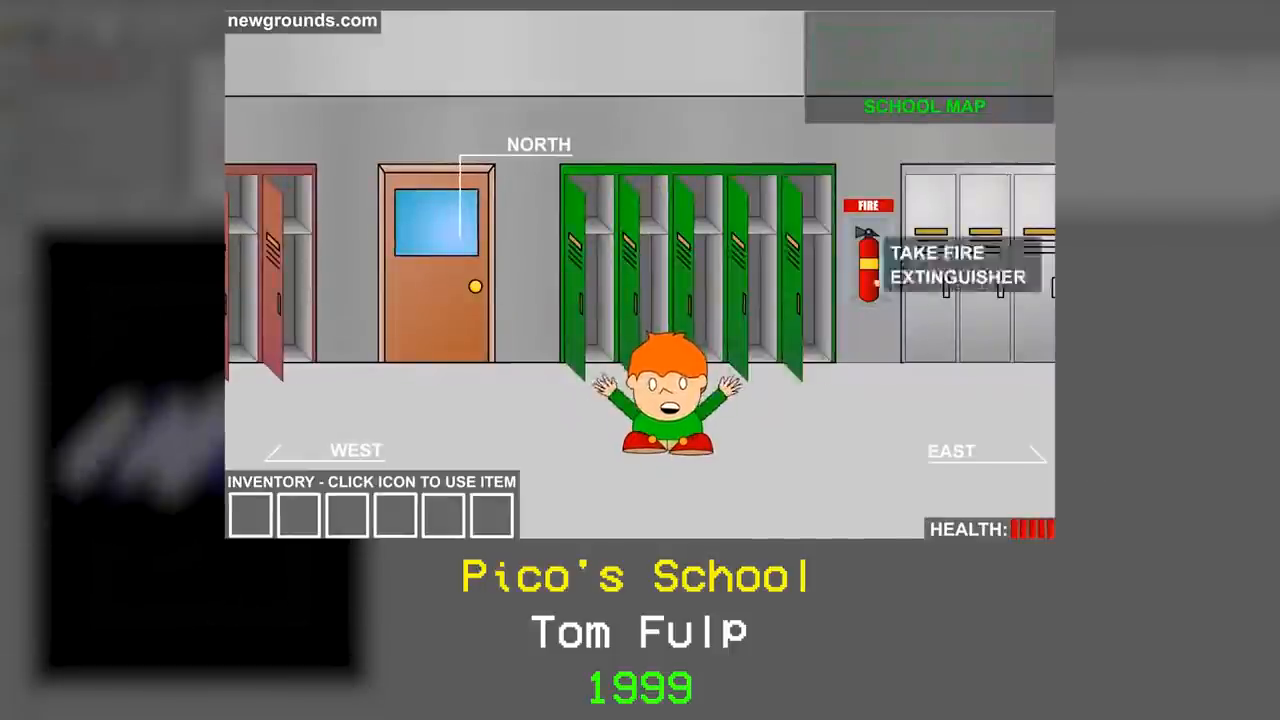
- Take the fire extinguisher from the hallway wall and head east
left_click(866, 264)
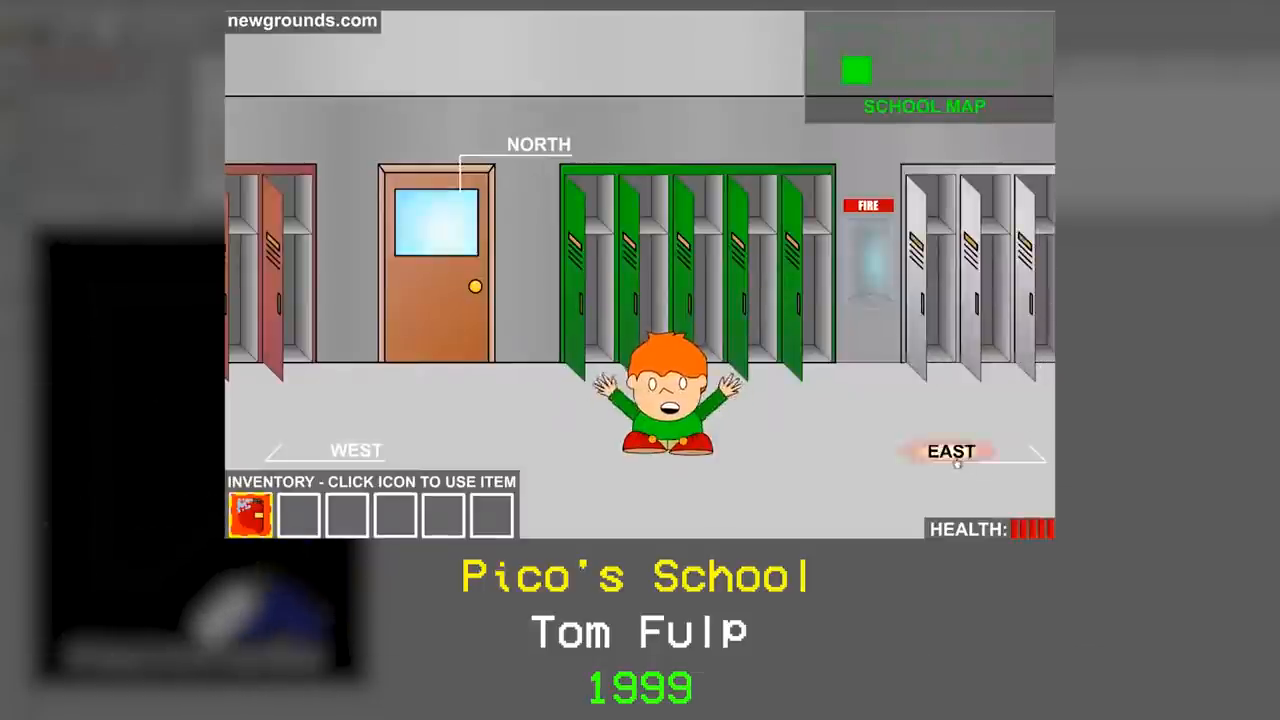
left_click(952, 452)
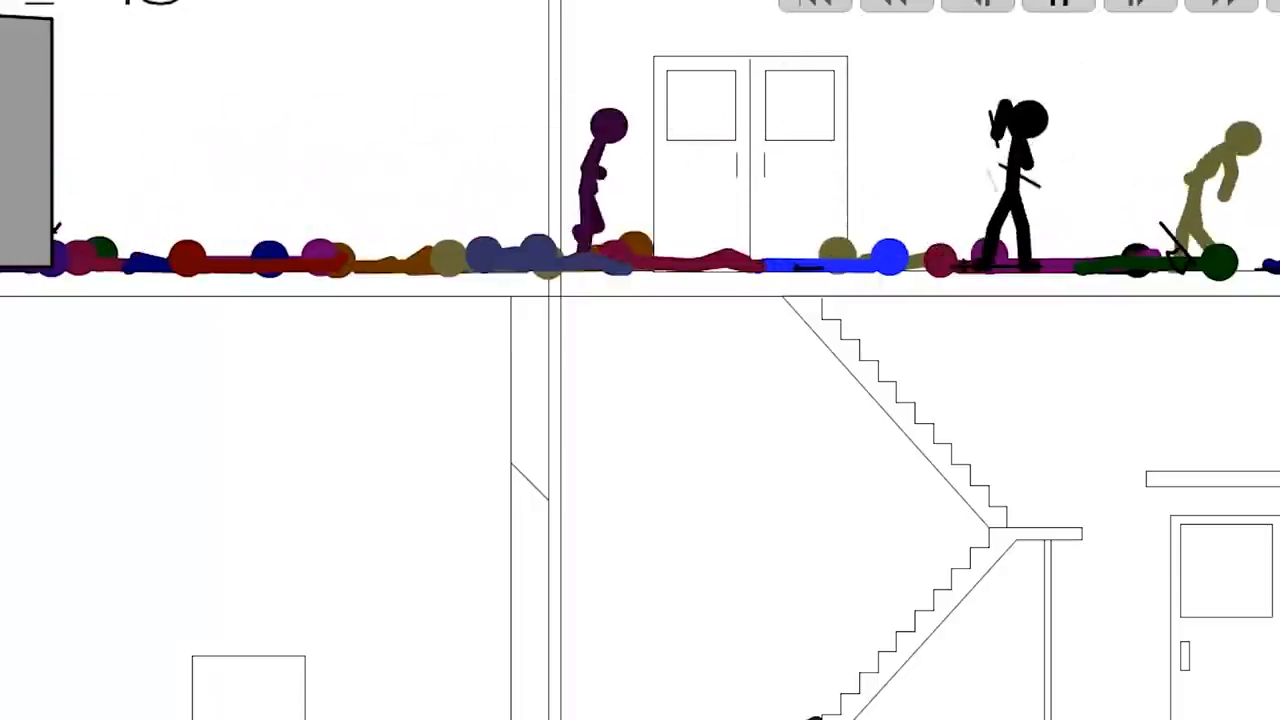
left_click(1058, 4)
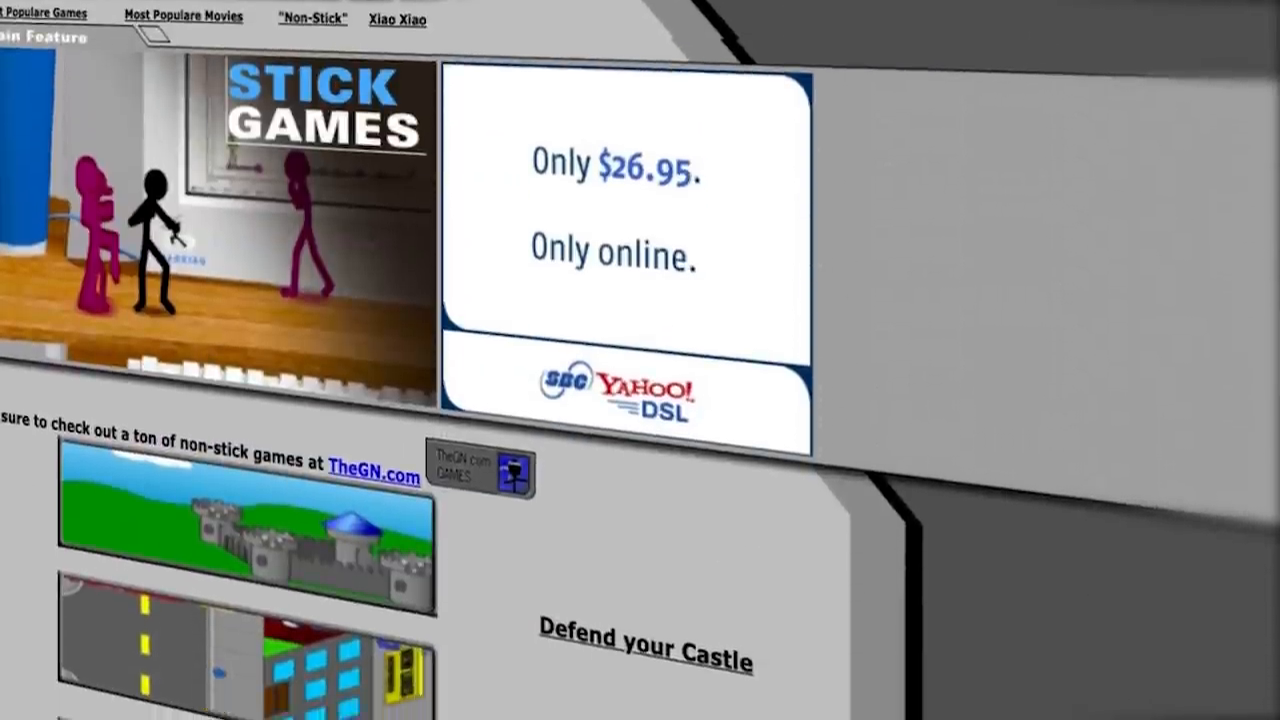
scroll("down", 3)
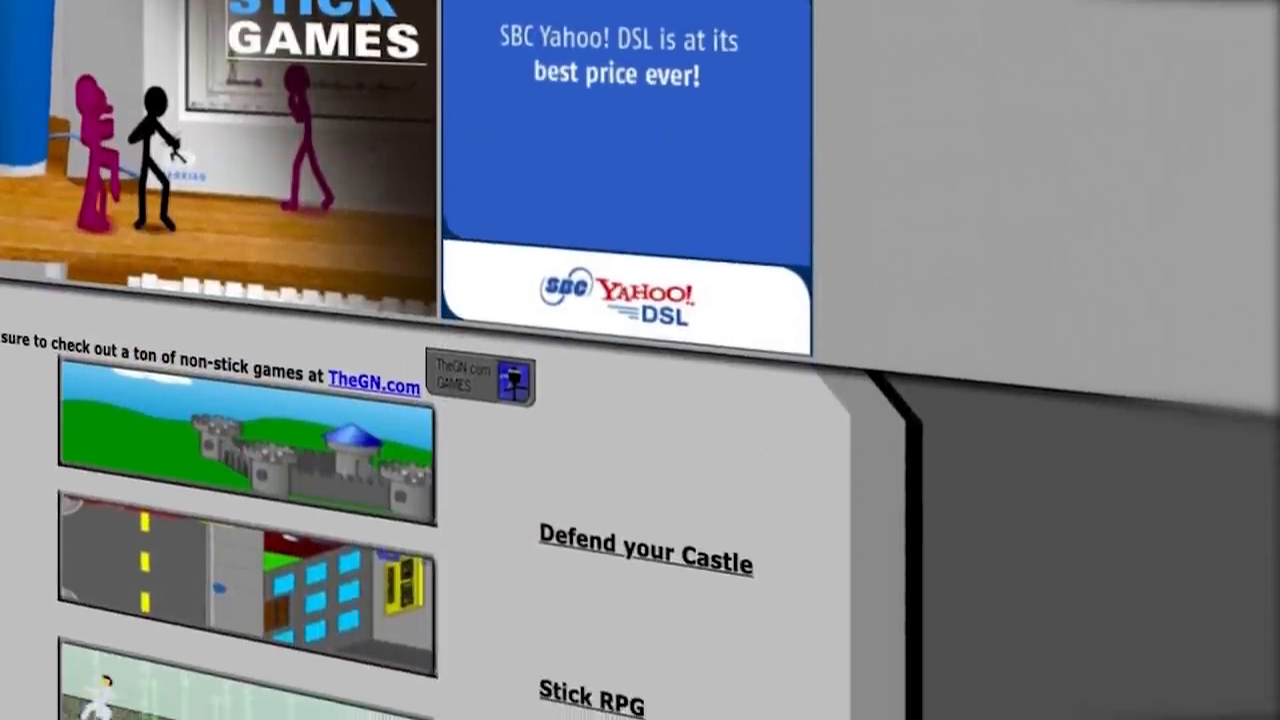
scroll("down", 3)
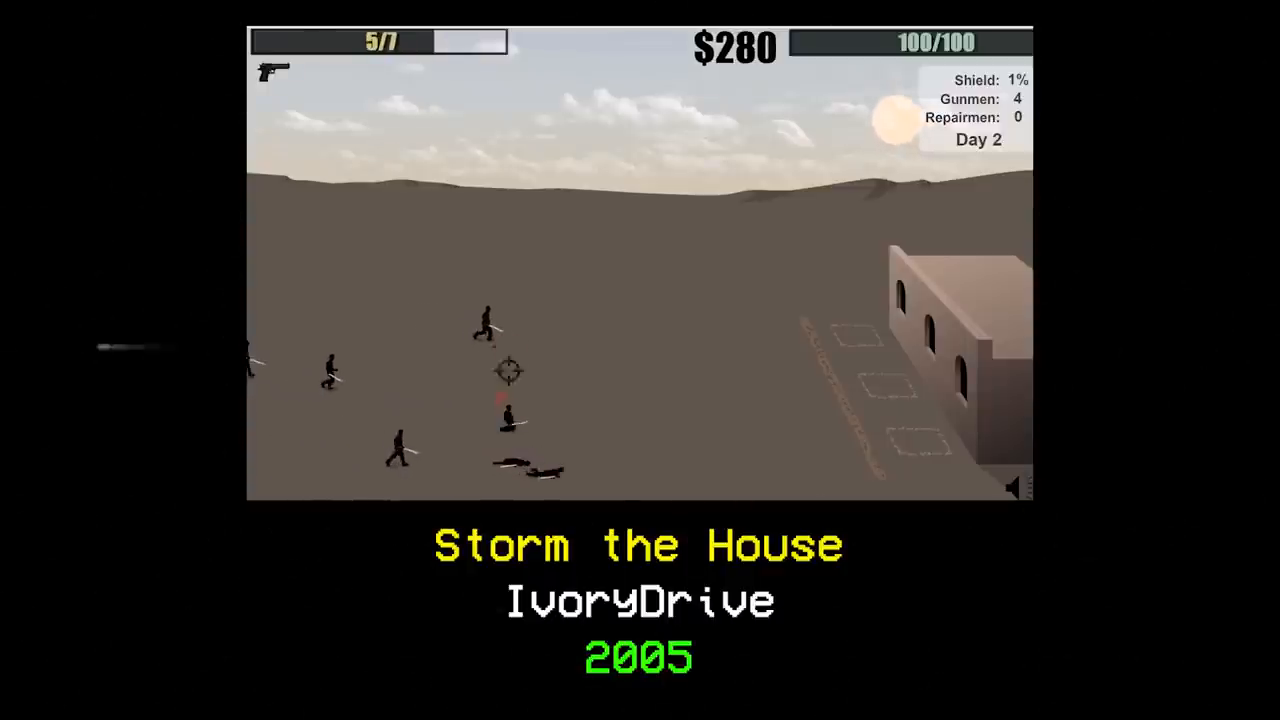
- Shoot an advancing stick figure during Day 2
left_click(510, 370)
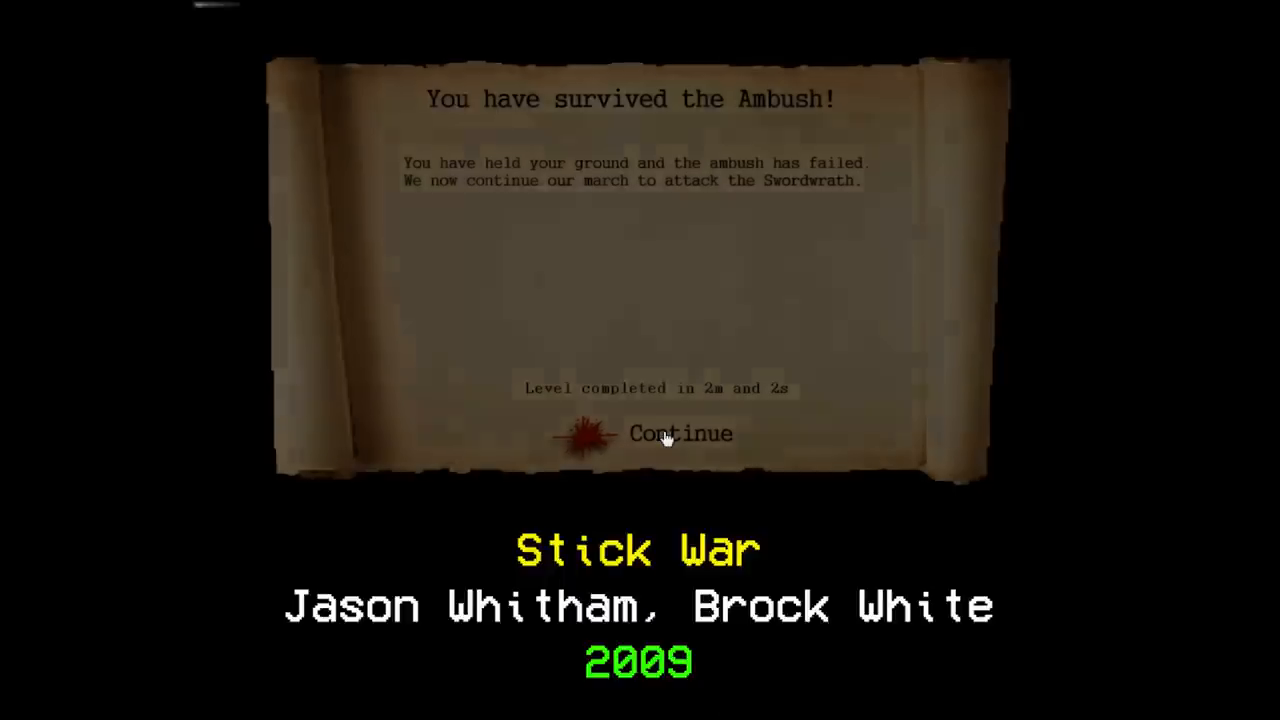
- Continue the campaign from the 'You have survived the Ambush!' scroll
left_click(680, 432)
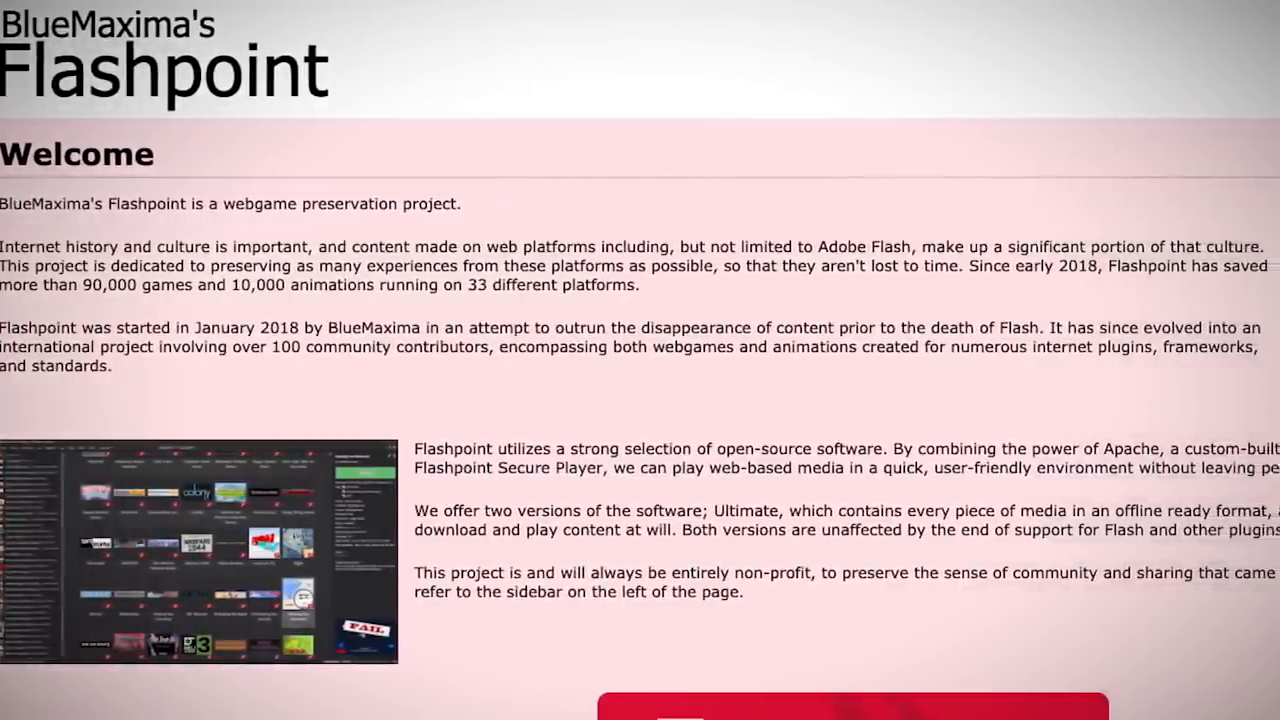
scroll("right", 3)
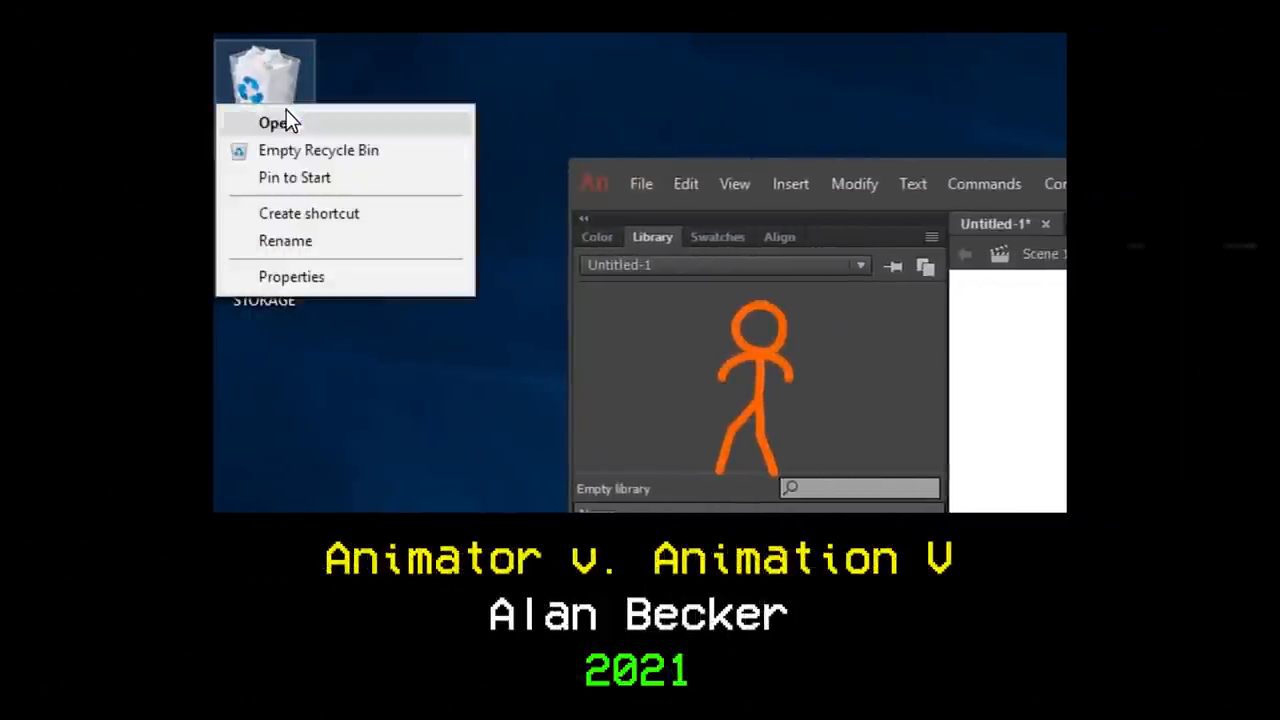
left_click(424, 212)
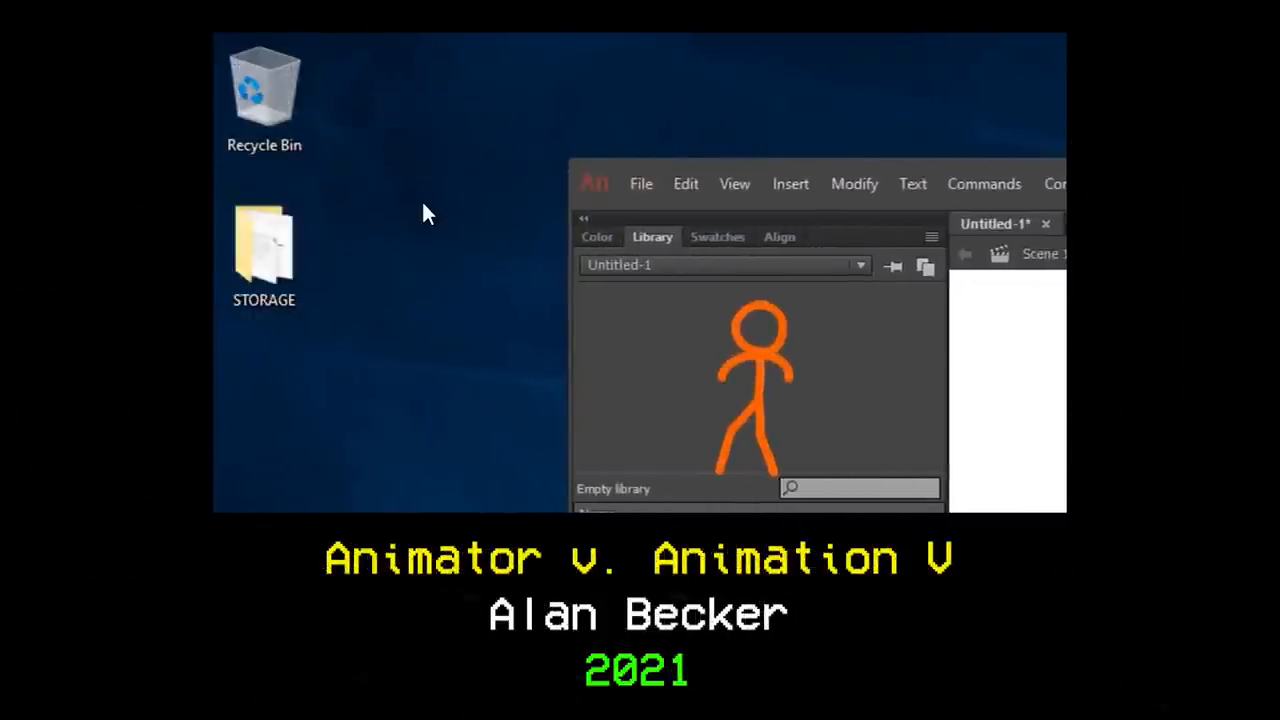